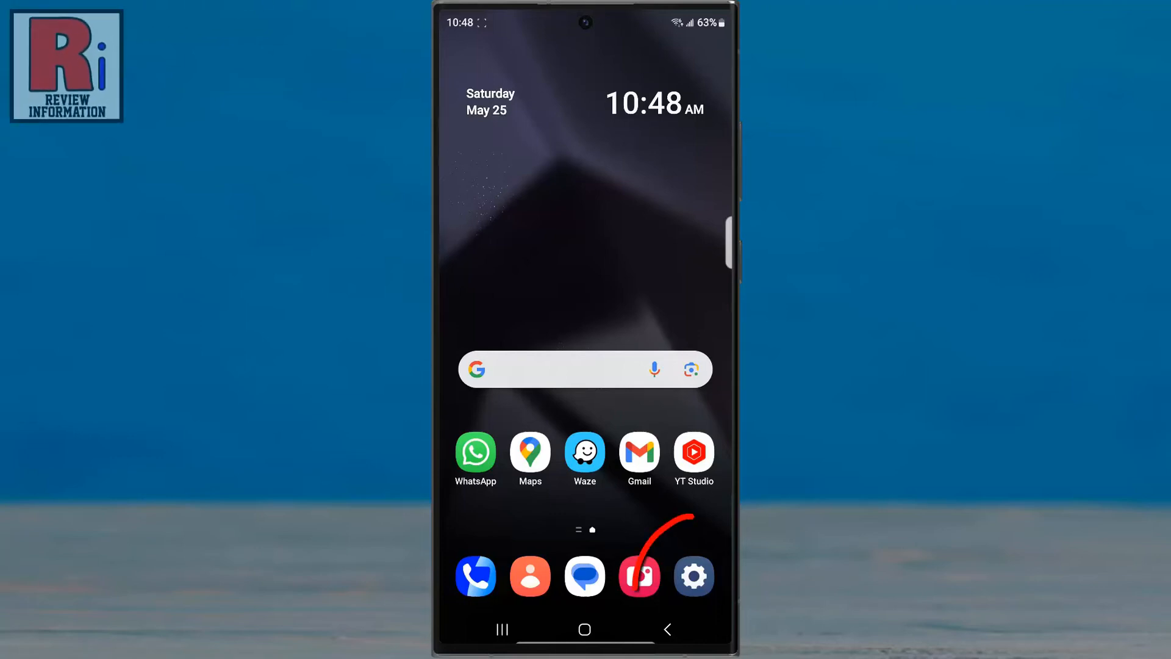
Launch the Settings app from the home screen and open Connections.
click(693, 576)
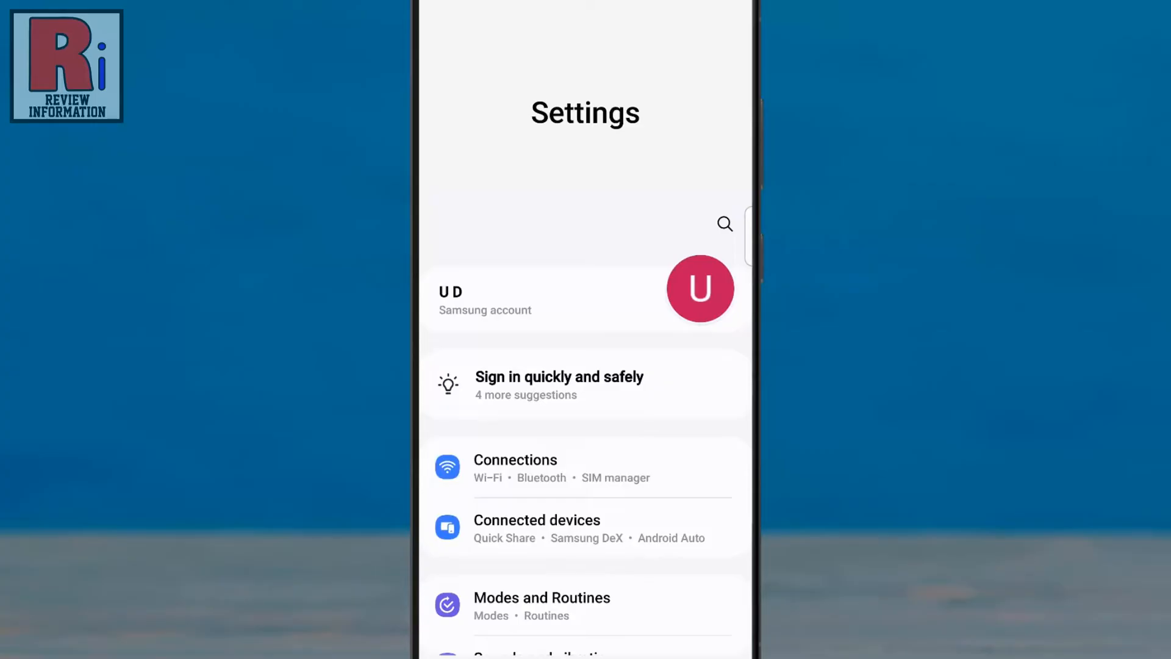
click(515, 466)
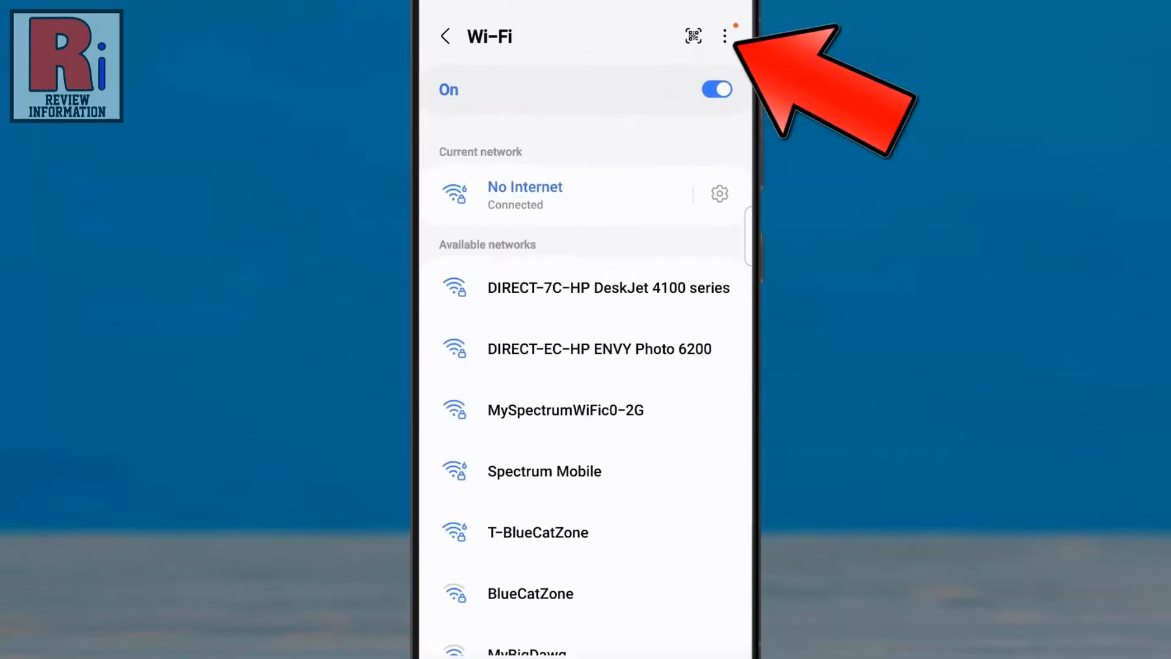
Open Intelligent Wi-Fi from the Wi-Fi more-options menu and tap its version 6.0.0 entry.
click(724, 35)
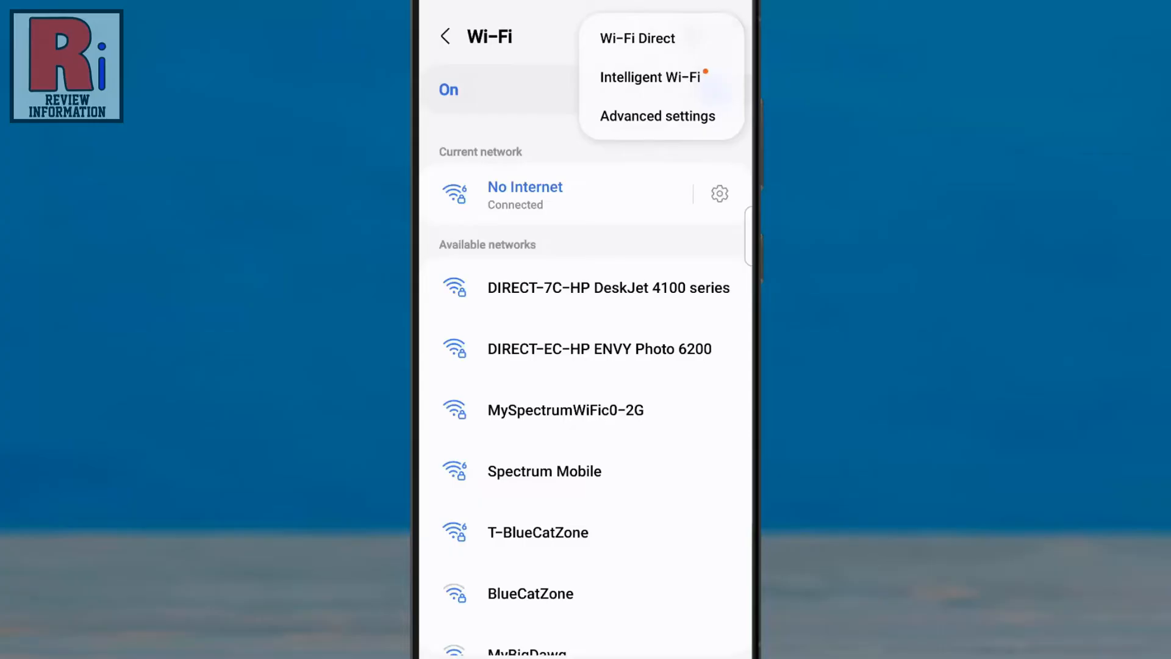
click(650, 76)
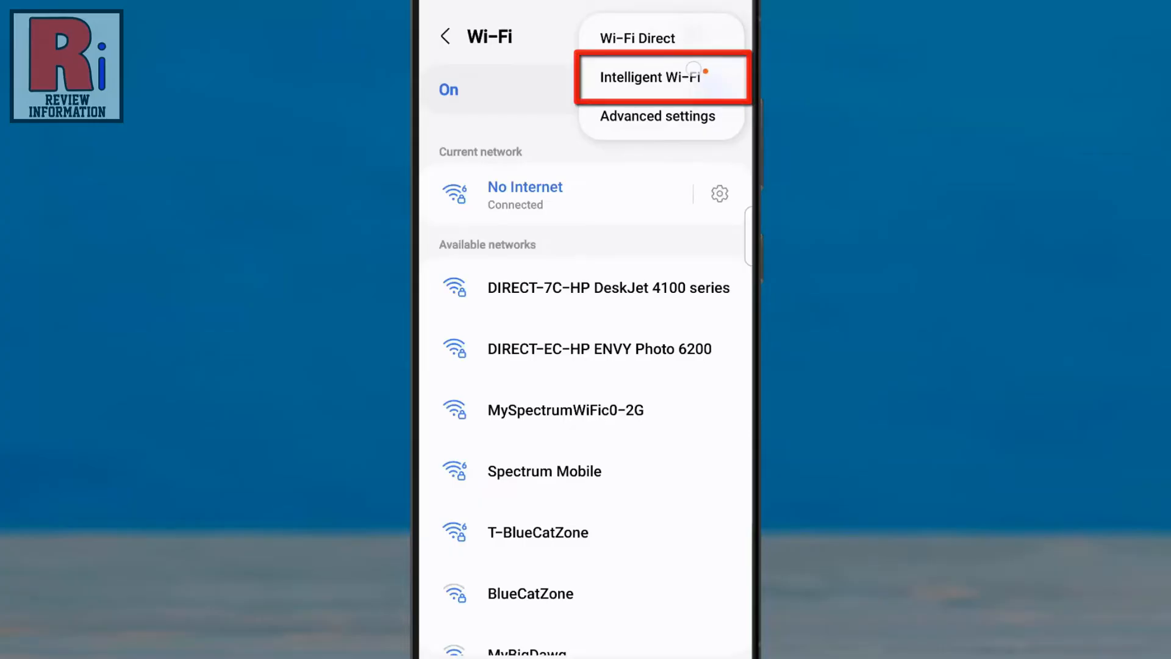
click(650, 78)
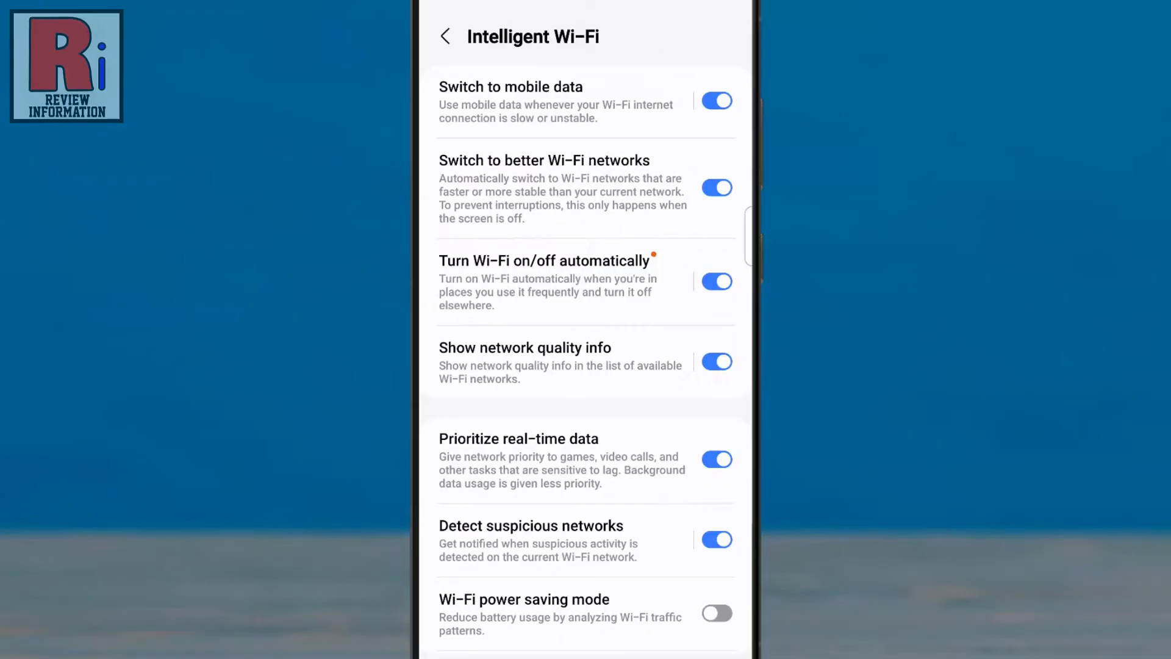
scroll(down, 3)
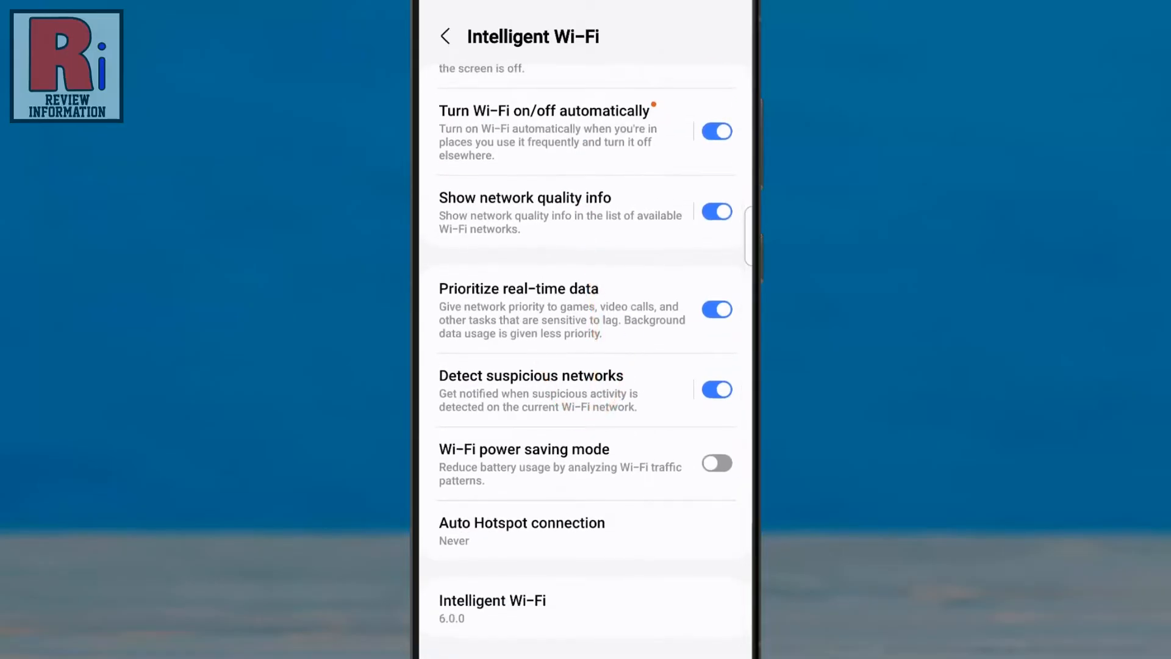
click(585, 609)
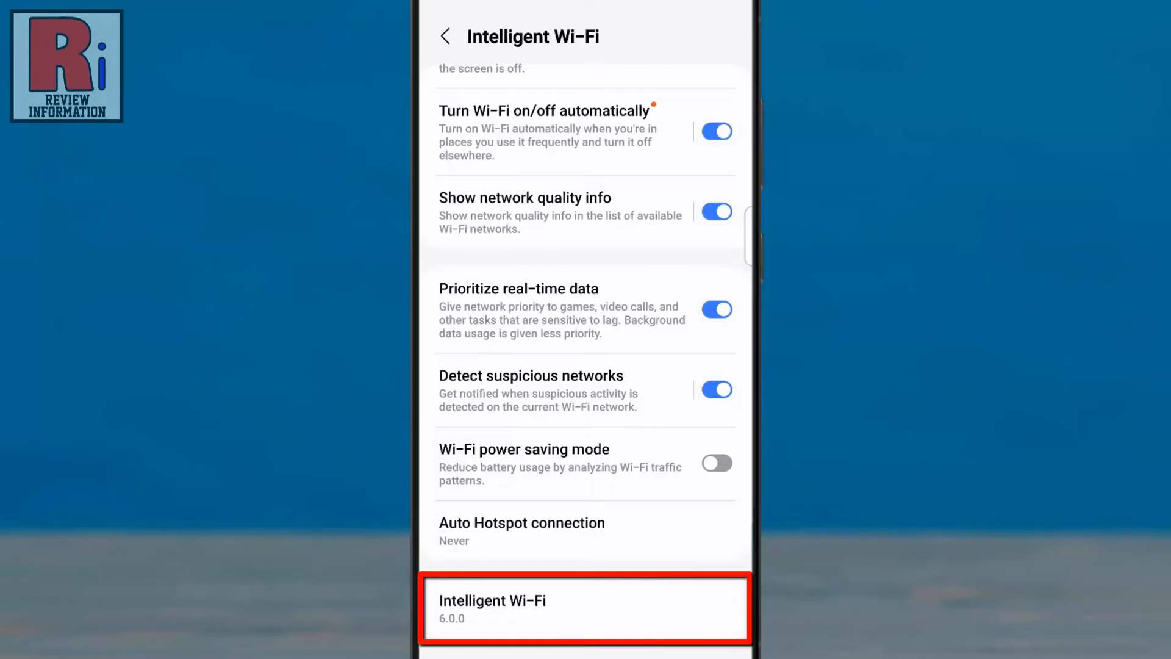
Tap the Intelligent Wi-Fi version entry again to reveal Connectivity labs.
click(585, 607)
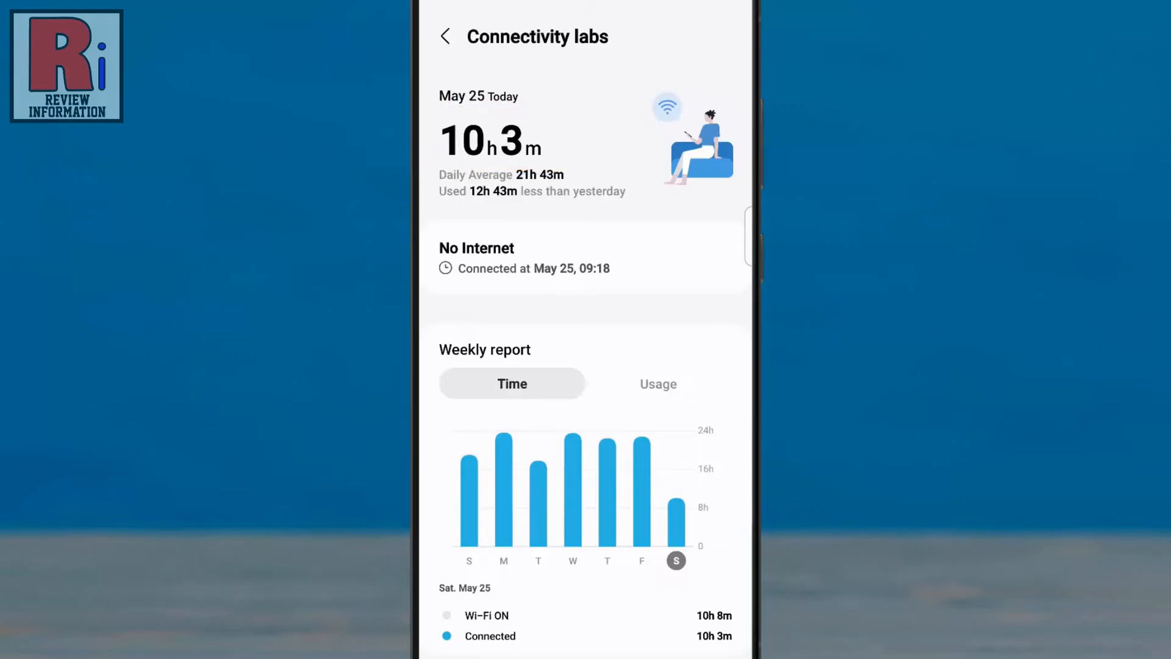
click(512, 383)
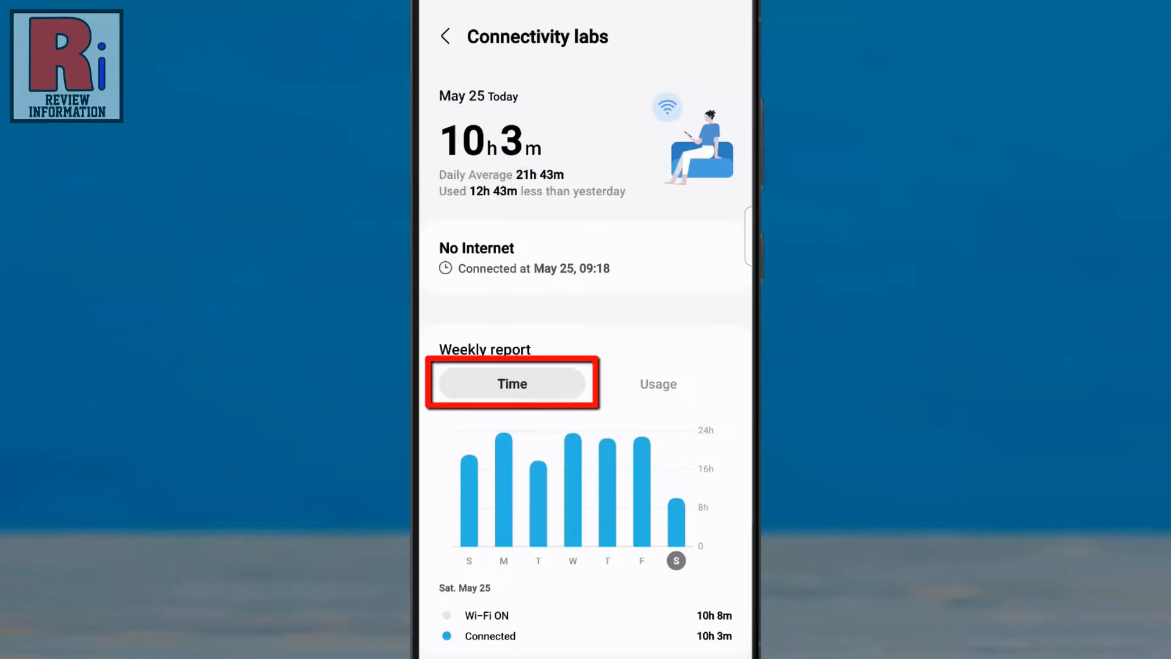
click(658, 384)
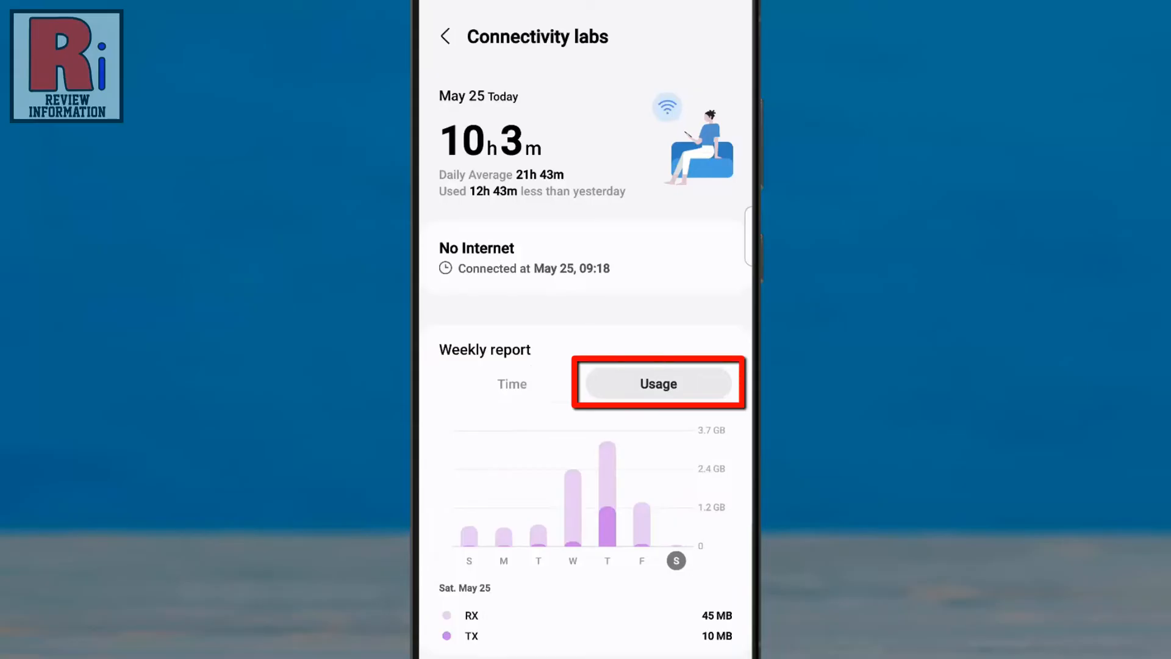
click(512, 383)
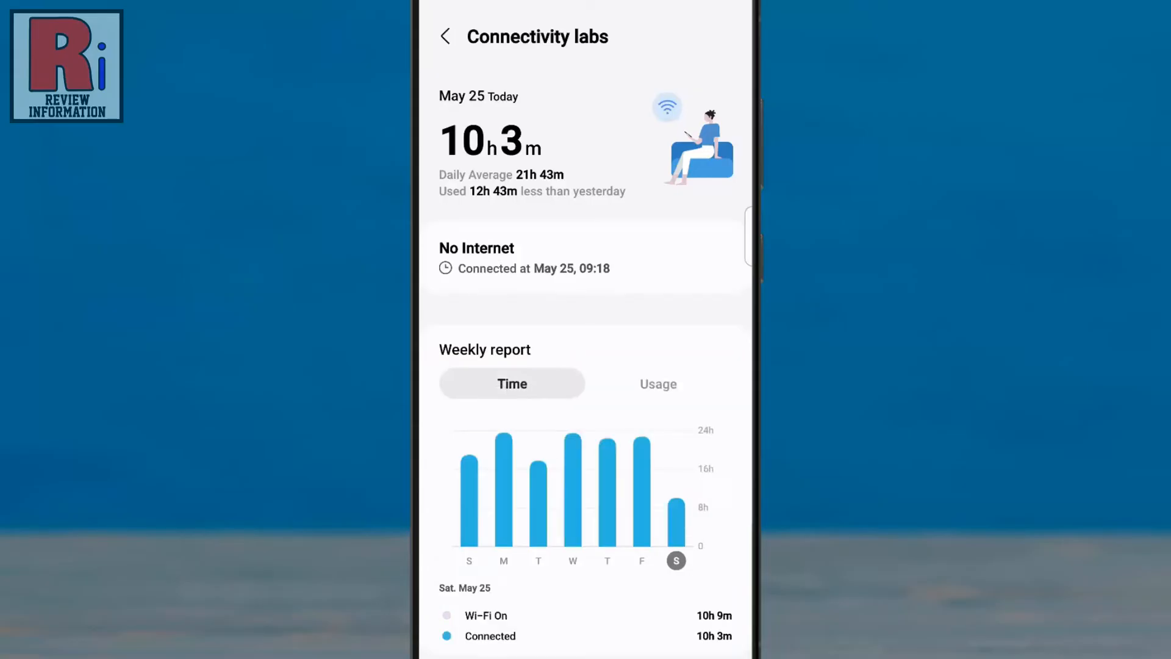
scroll(down, 3)
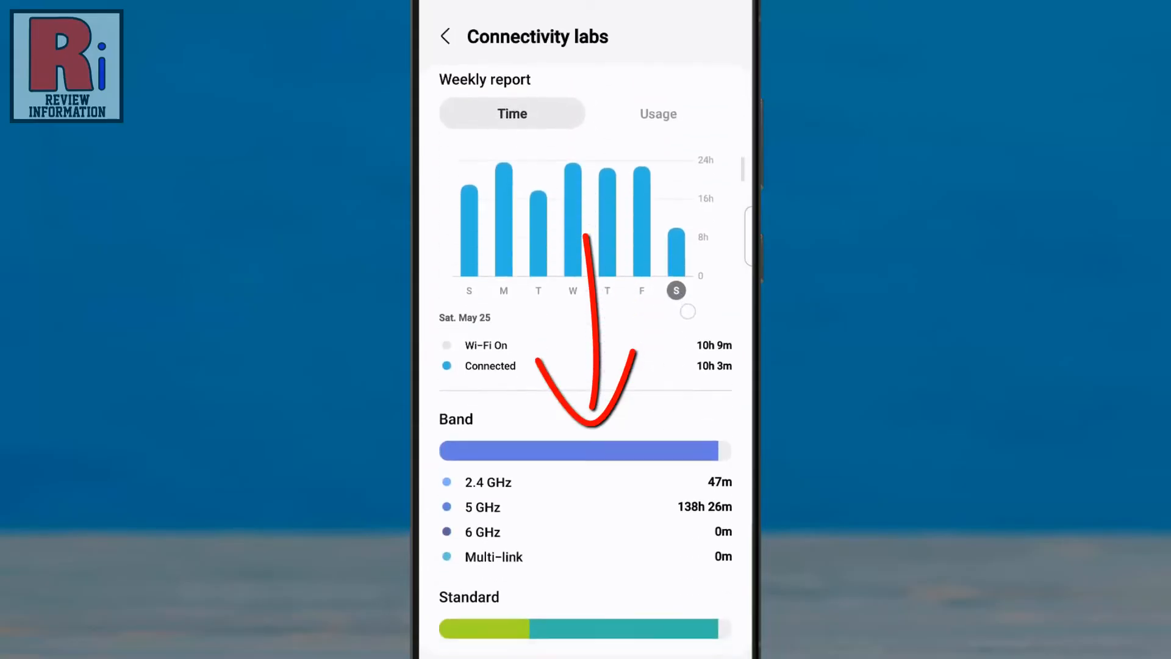
scroll(down, 3)
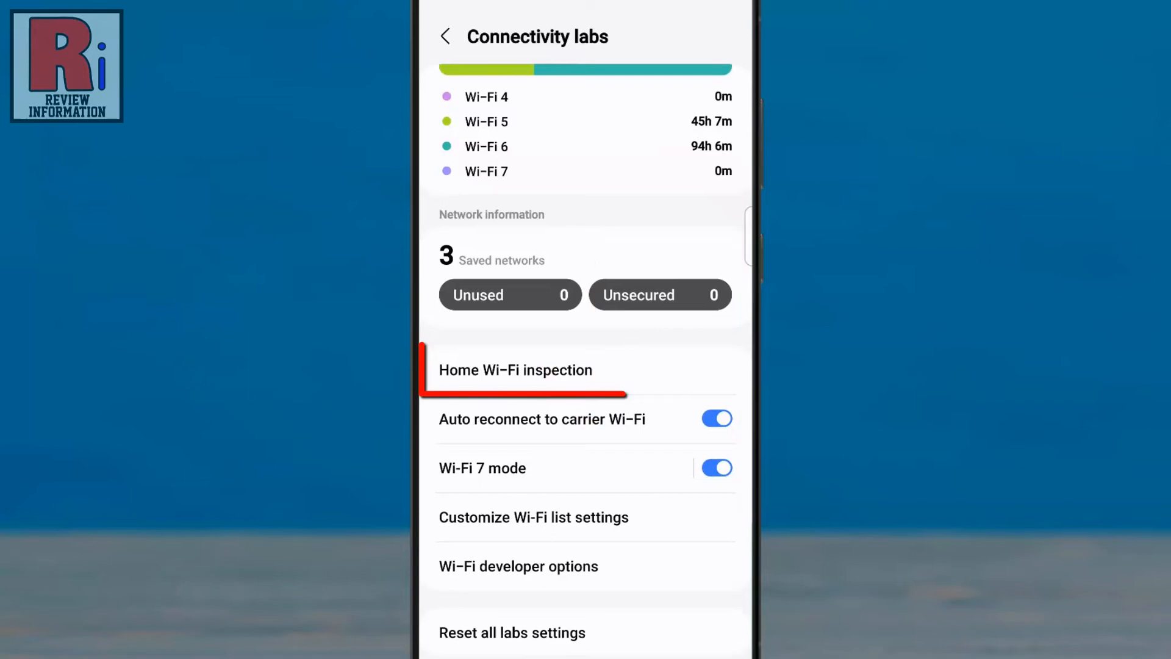
Start the Home Wi-Fi inspection, pick the No Internet network, and continue.
click(515, 369)
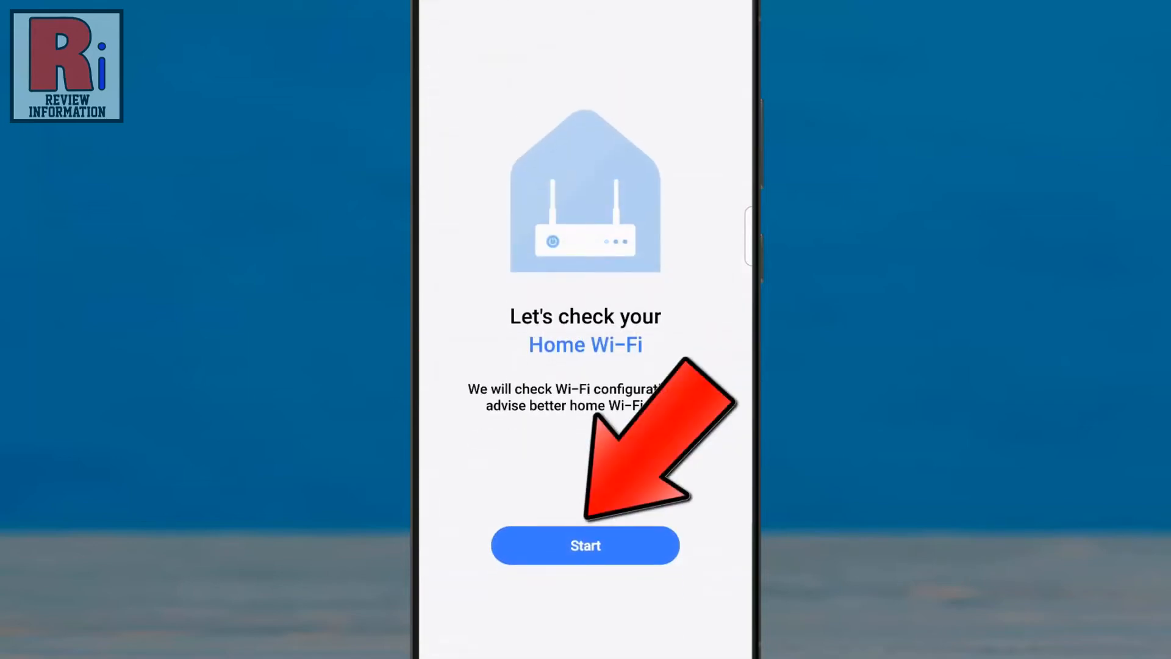
click(585, 545)
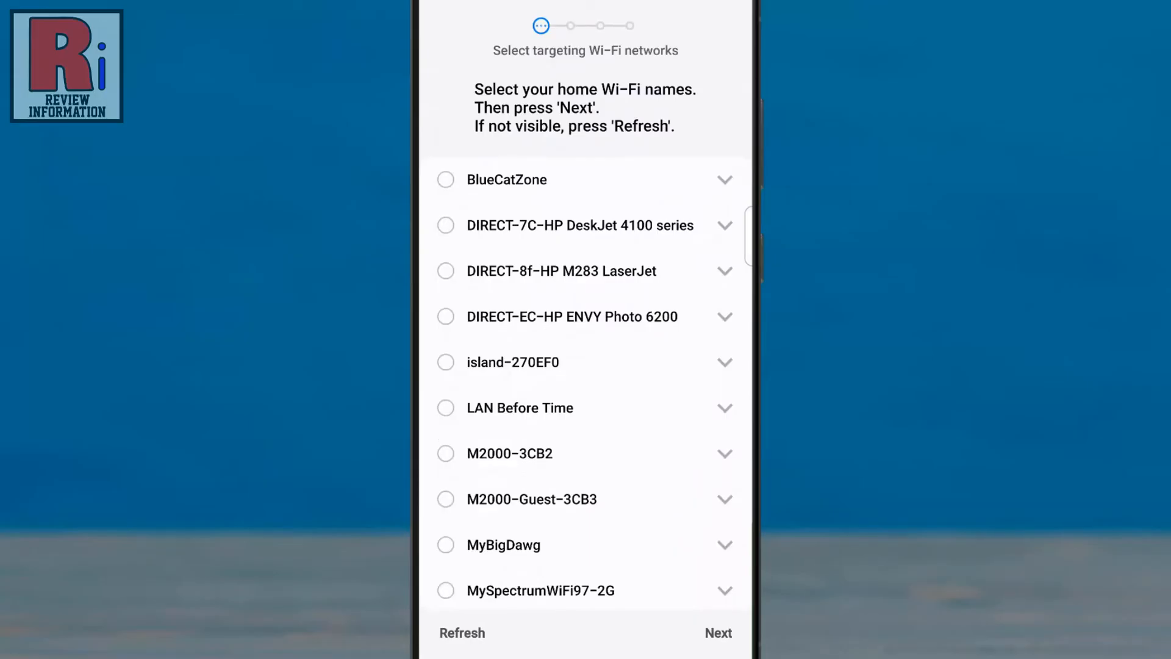
scroll(down, 3)
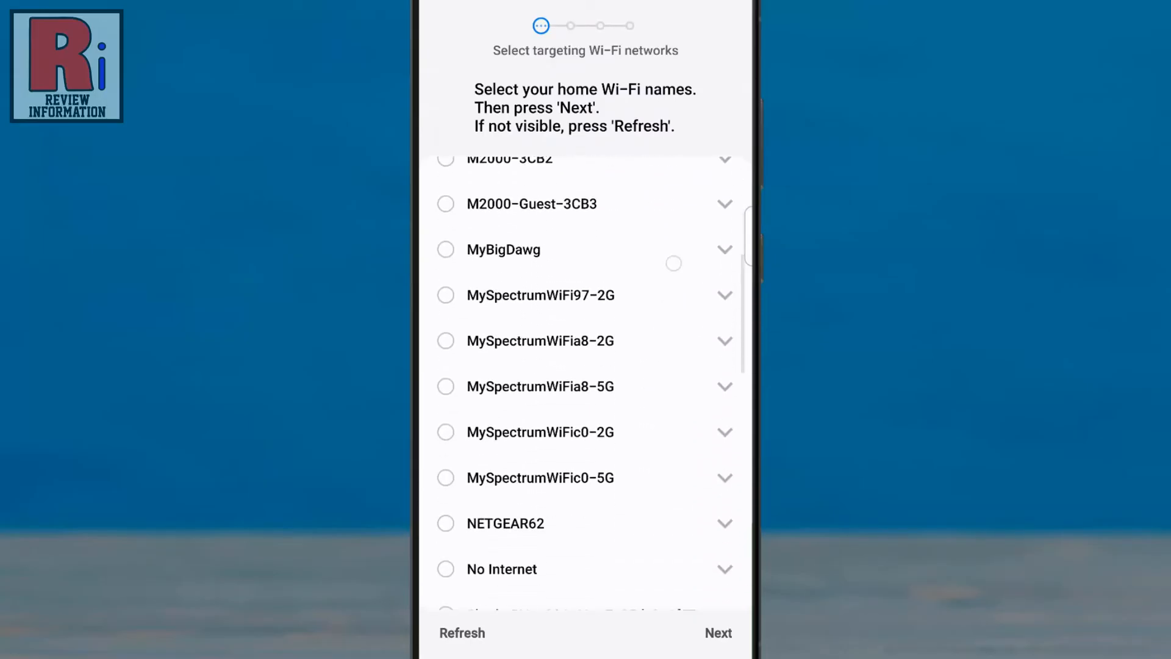
scroll(down, 3)
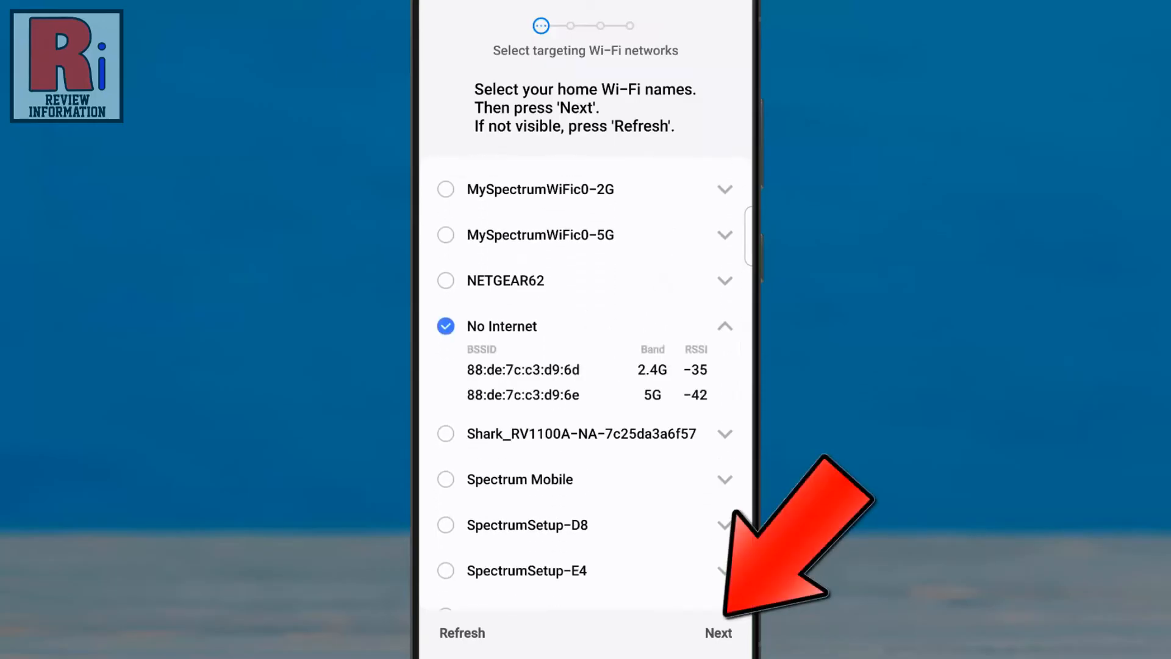
click(717, 633)
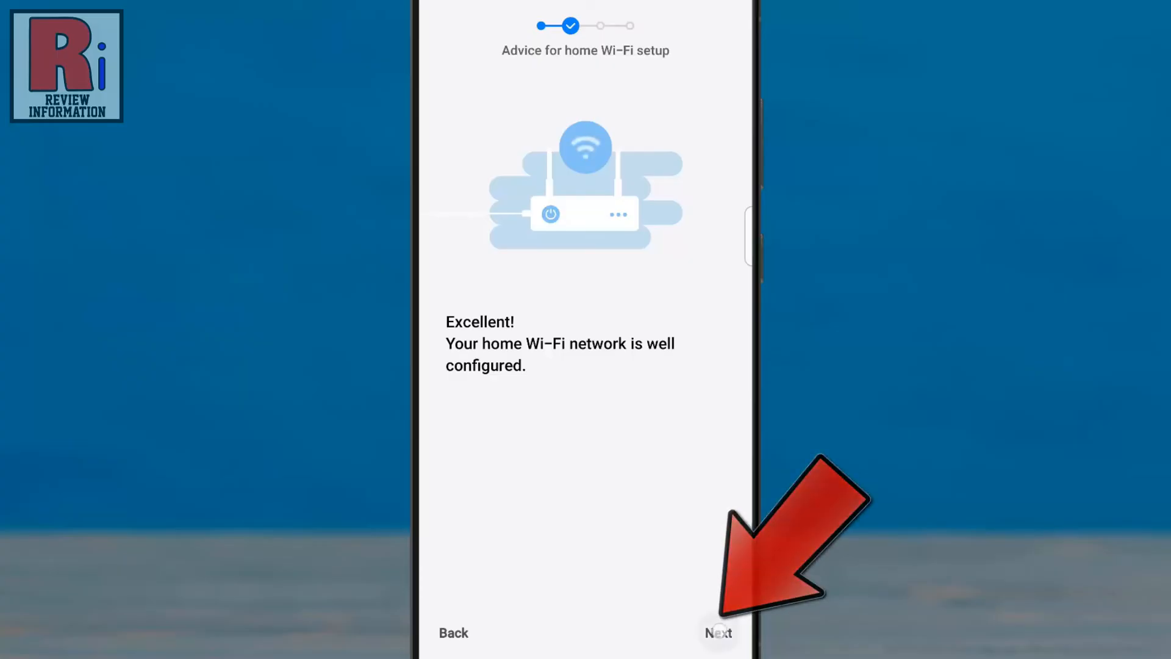
Run the weak-signal walk-around measurement and finish the Home Wi-Fi inspection.
click(718, 632)
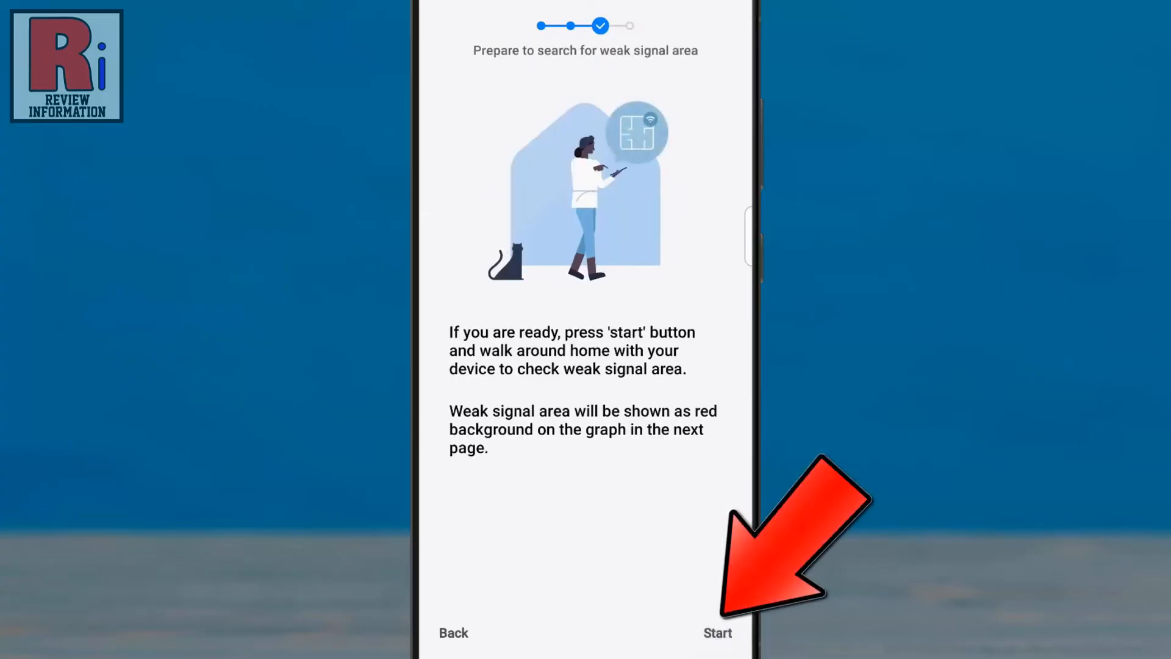
click(716, 632)
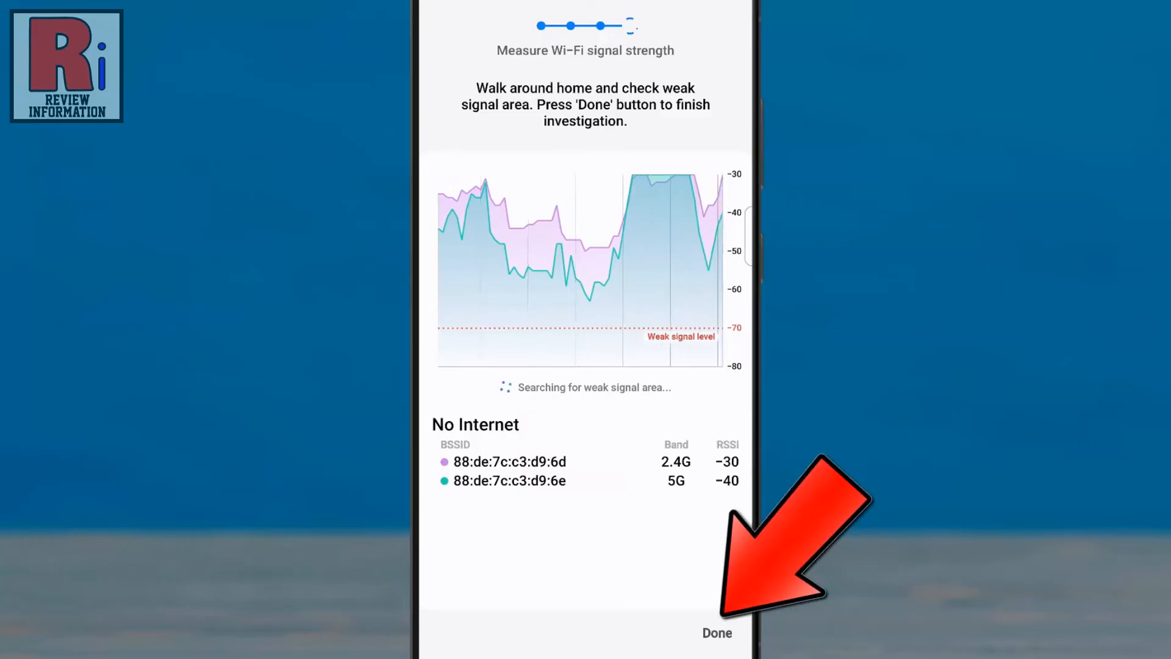
click(716, 633)
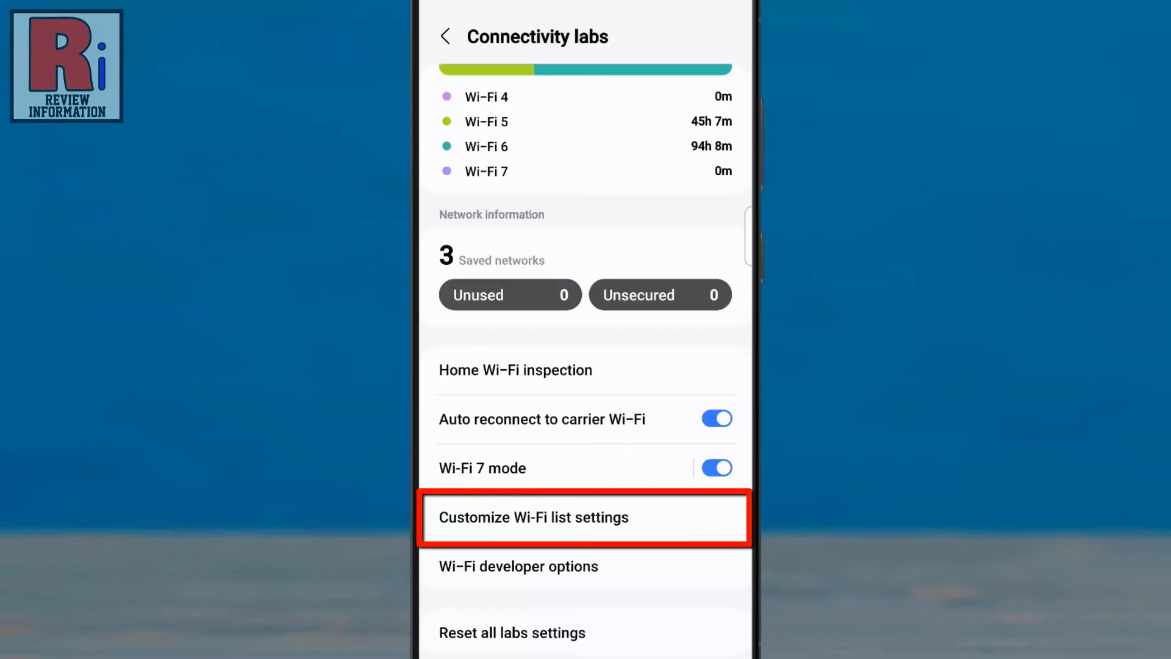
click(533, 517)
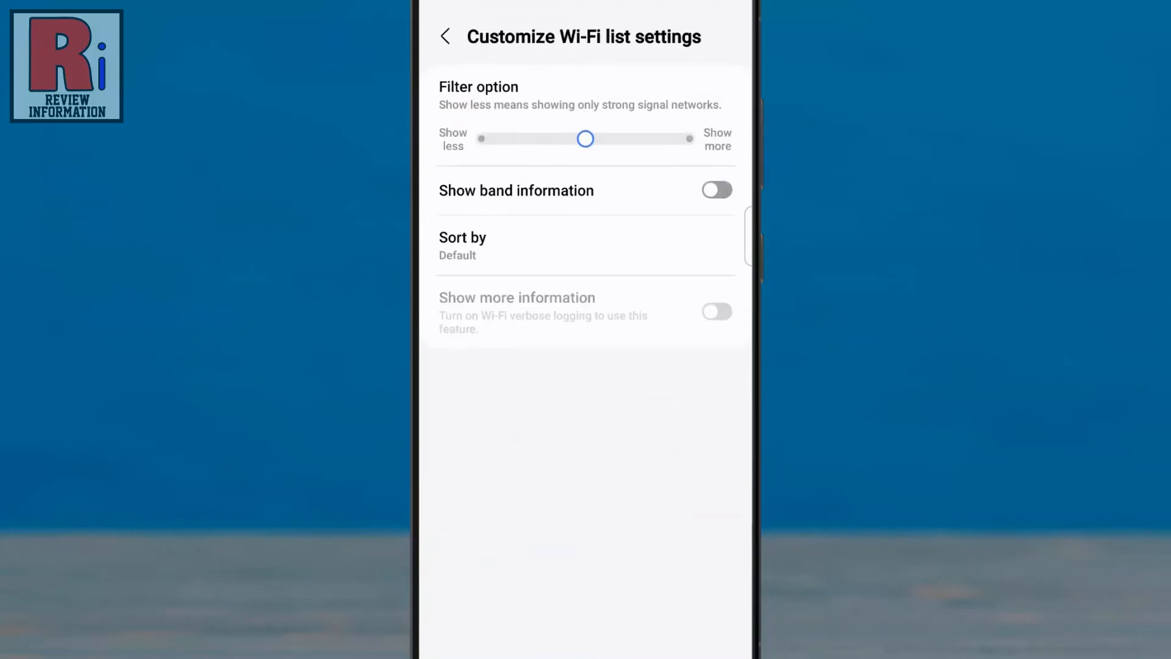
click(445, 36)
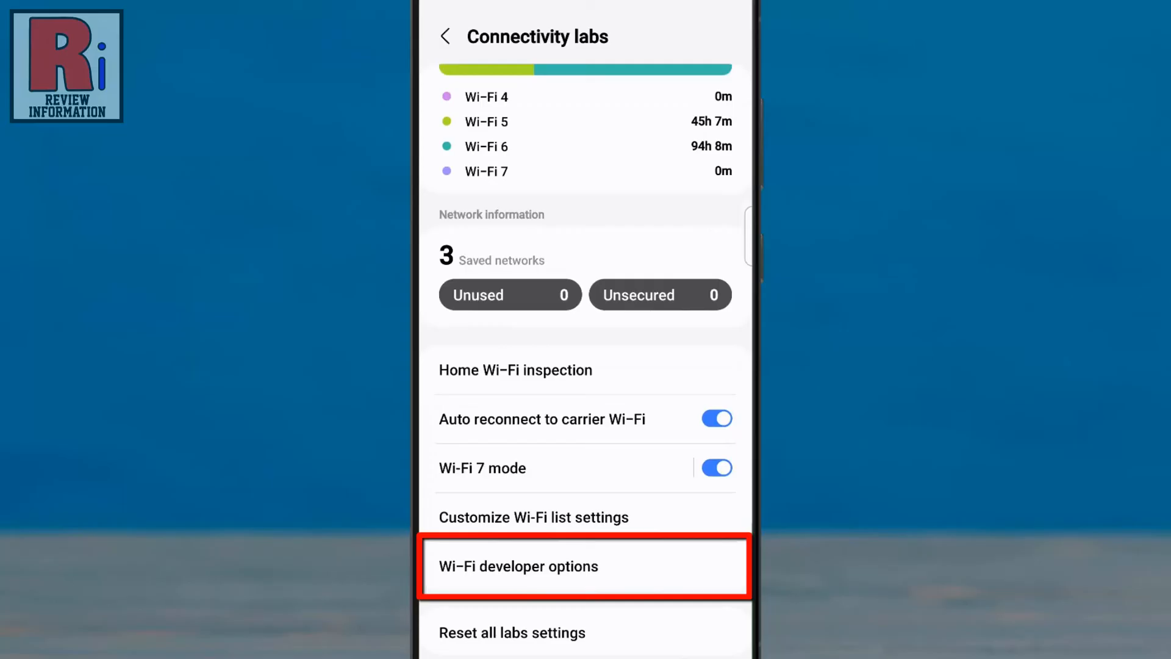
click(517, 566)
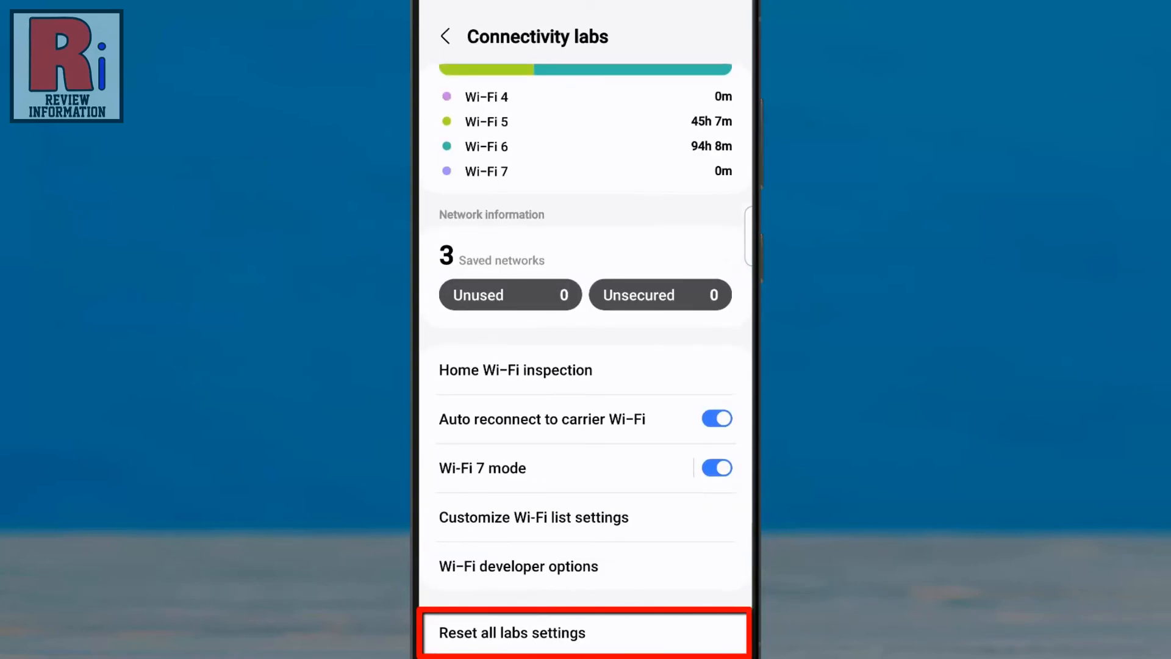
Back out through Intelligent Wi-Fi and the Wi-Fi list to Connections.
scroll(down, 3)
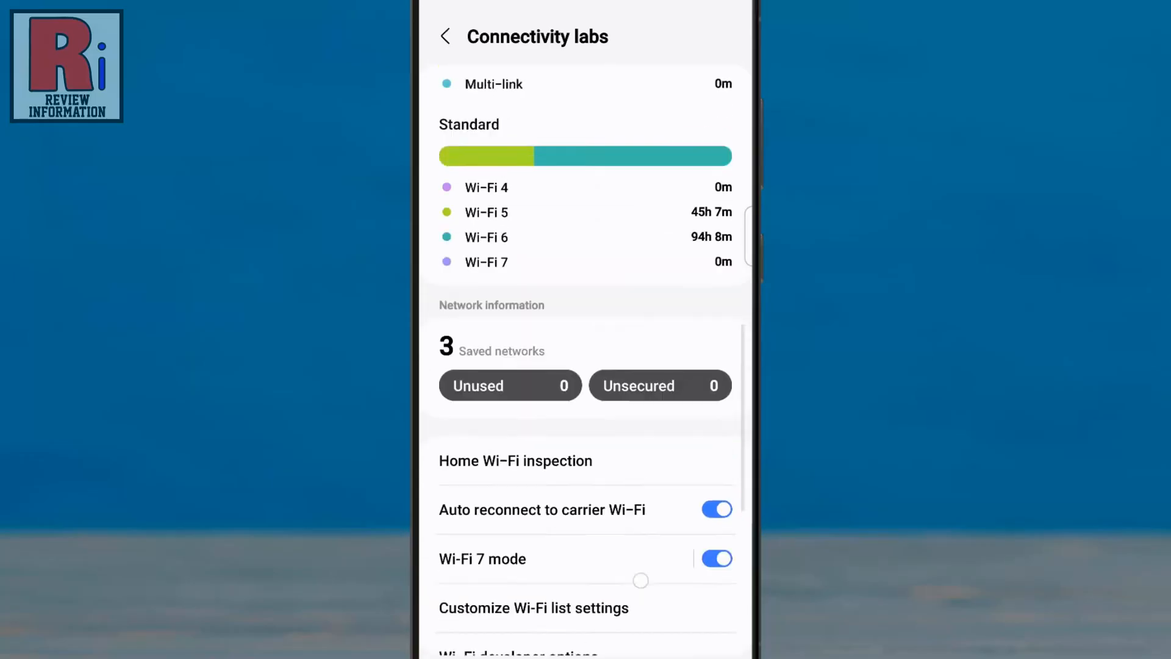
click(446, 36)
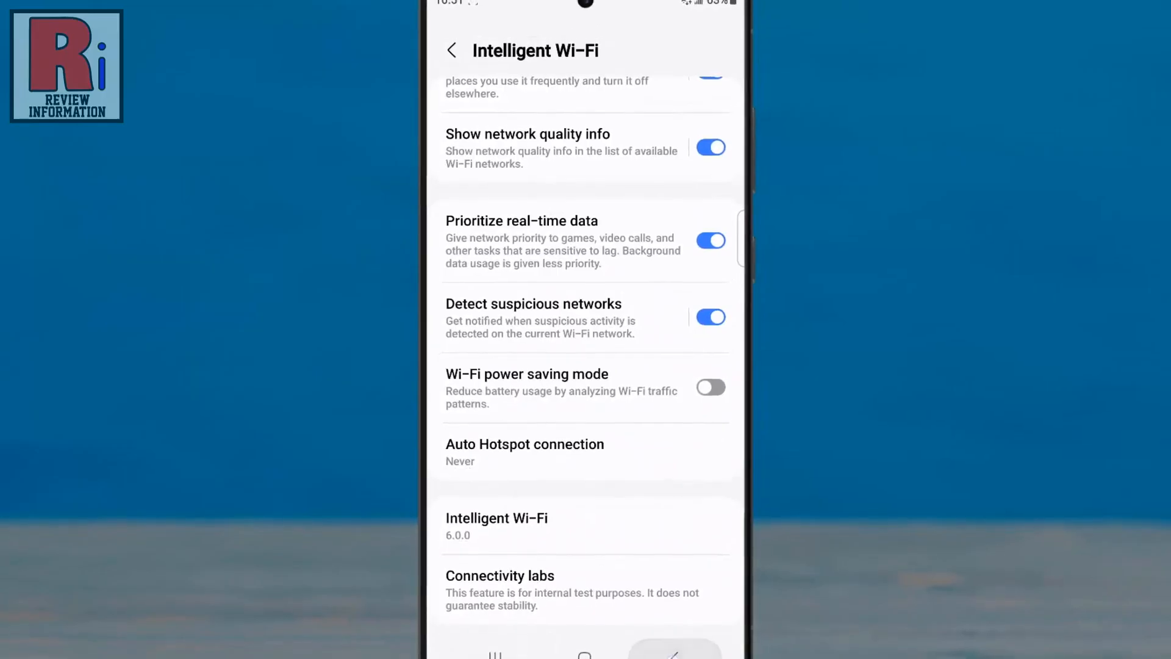
click(452, 50)
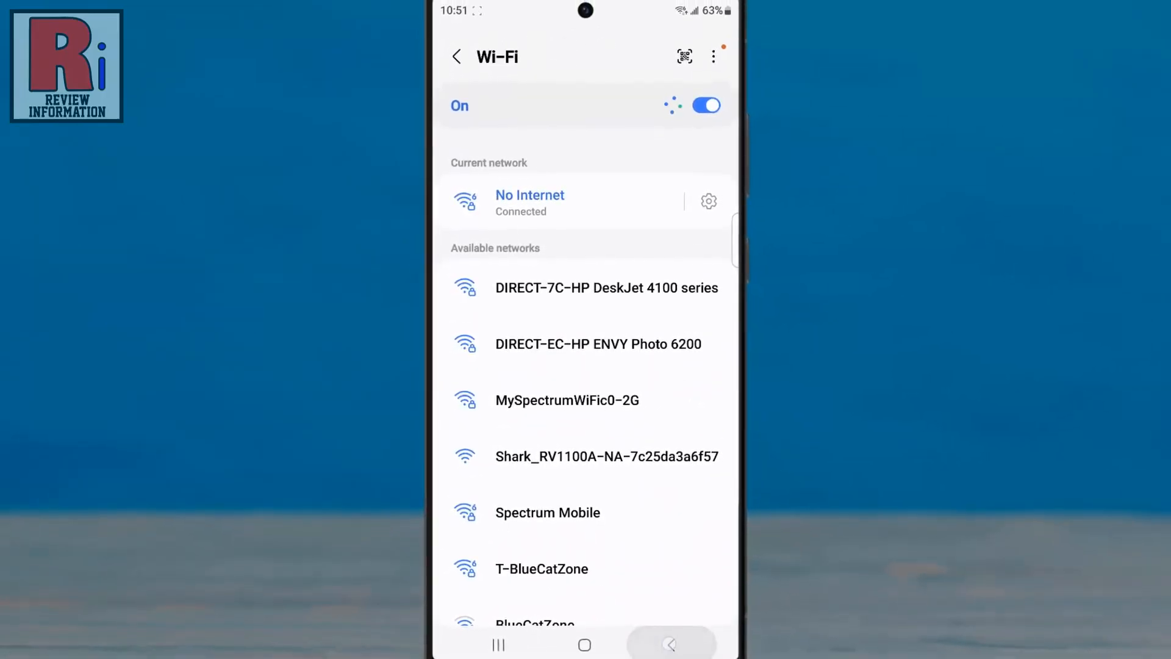
click(456, 57)
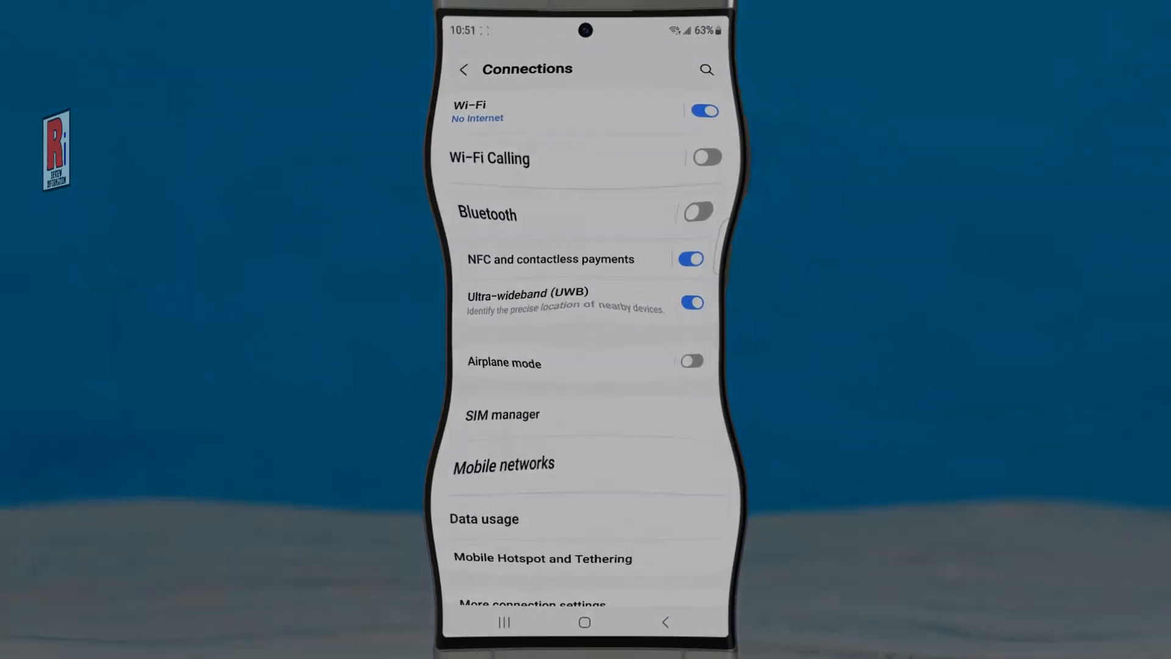